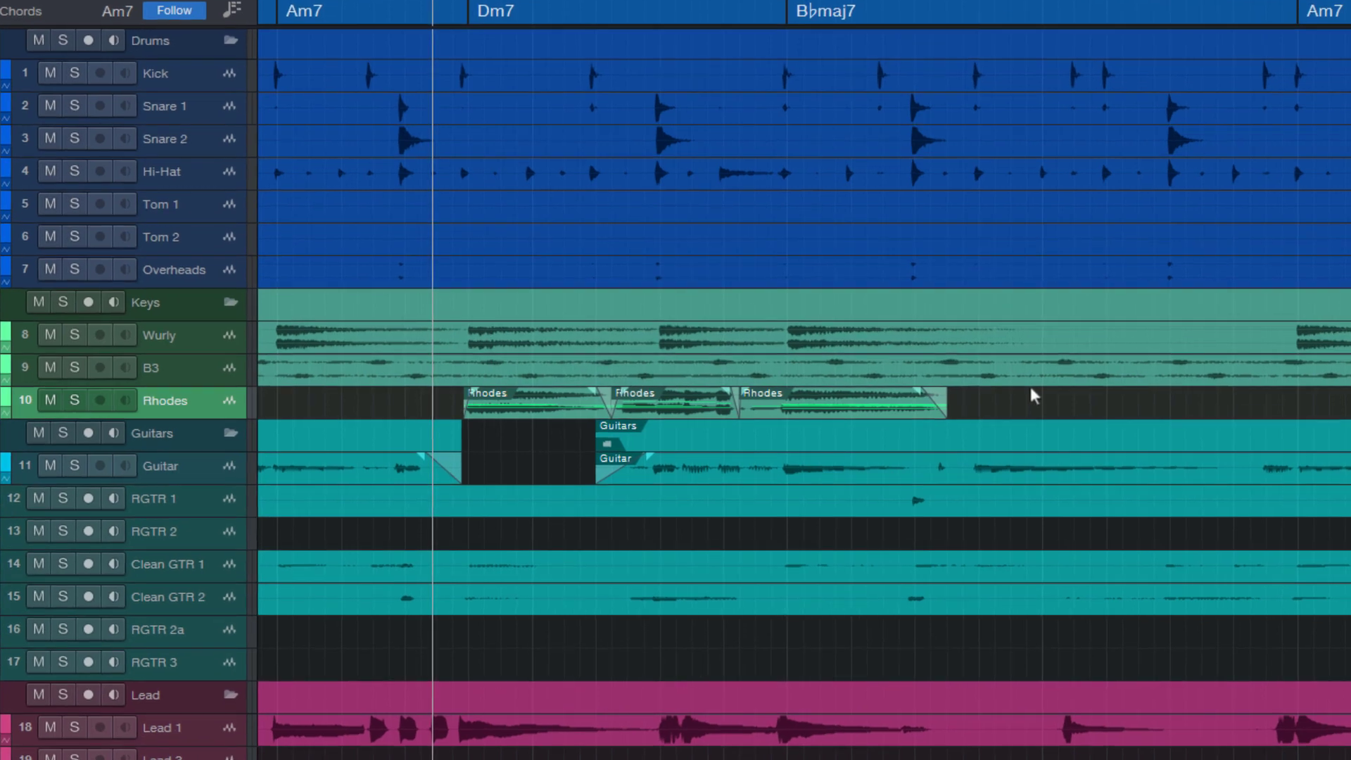
{"action": "mouse_move", "coordinate": [562, 607]}
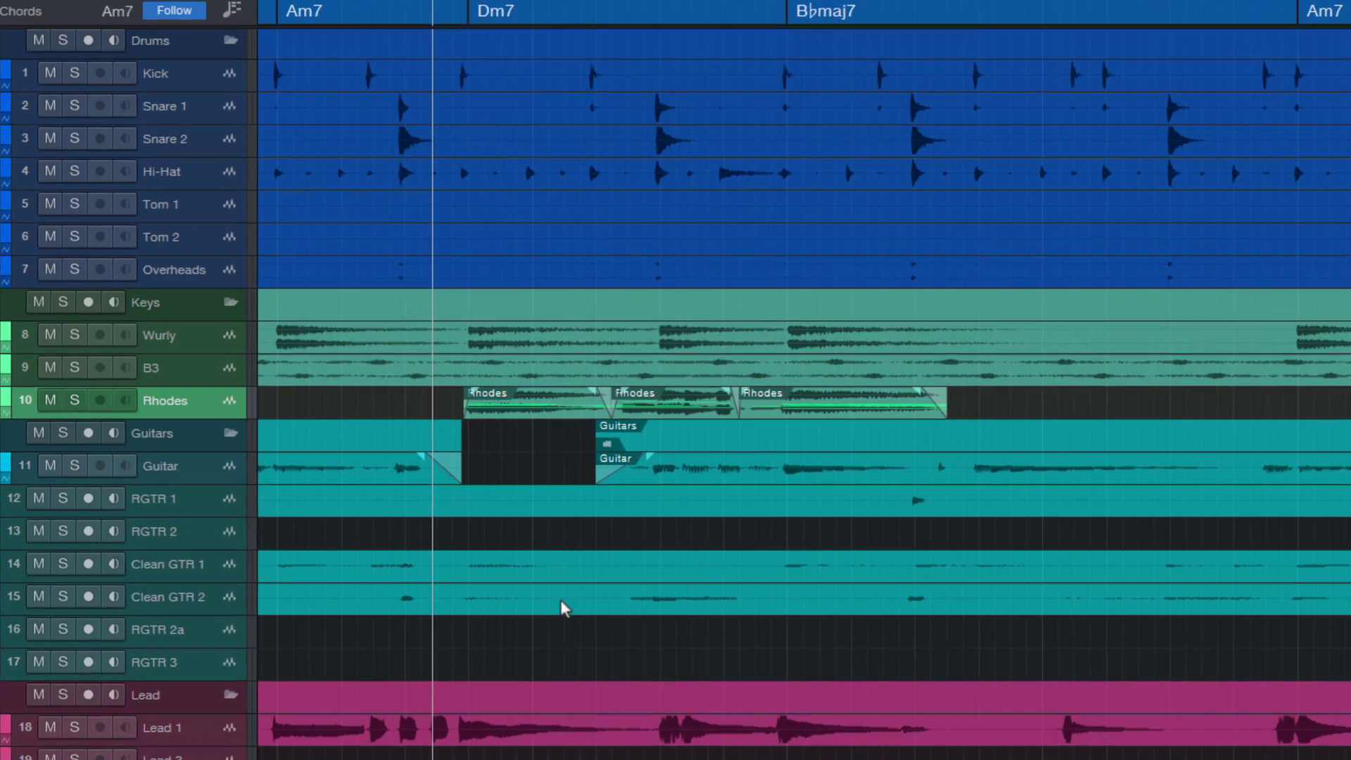
Step: Select the three Rhodes events in the Dm7–B♭maj7 section and merge them with G into one audio part
{"action": "scroll", "scroll_direction": "down", "scroll_amount": 3}
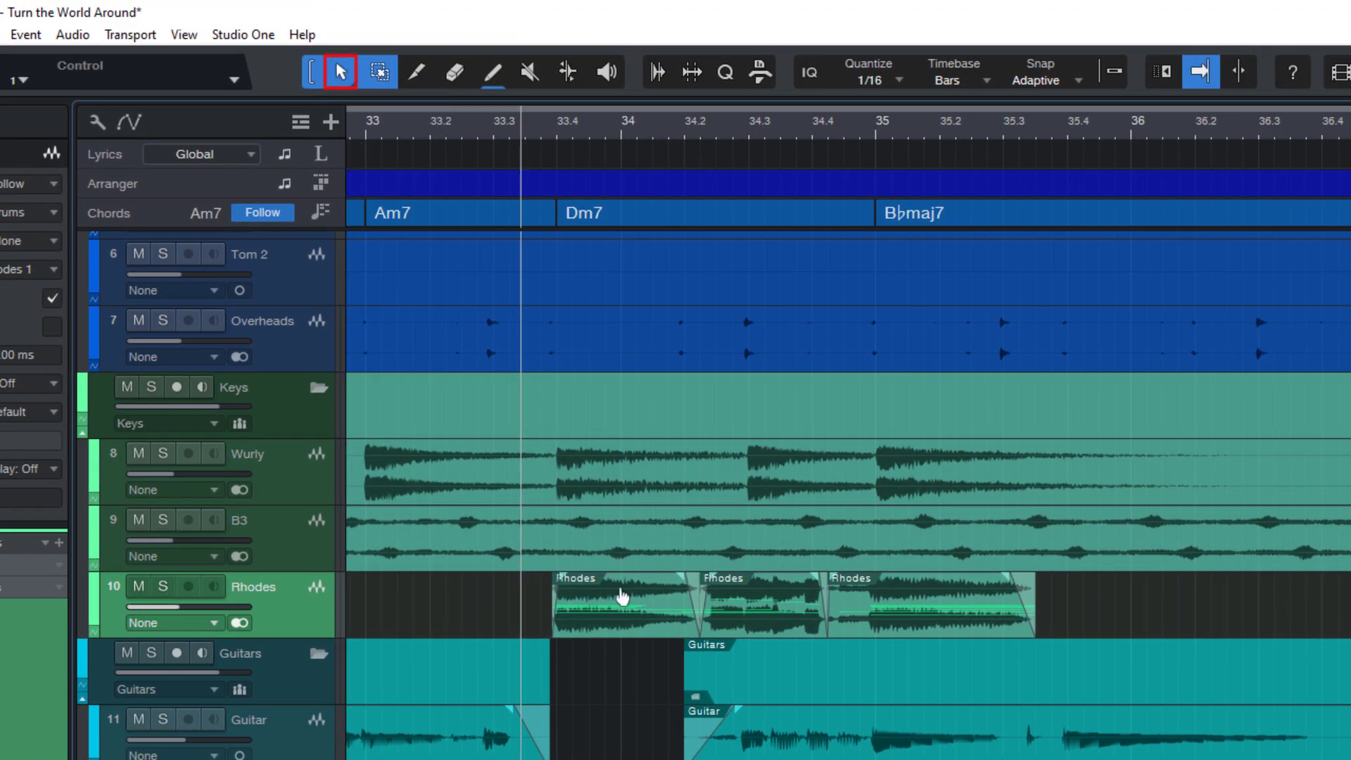
{"action": "scroll", "scroll_direction": "down", "scroll_amount": 3}
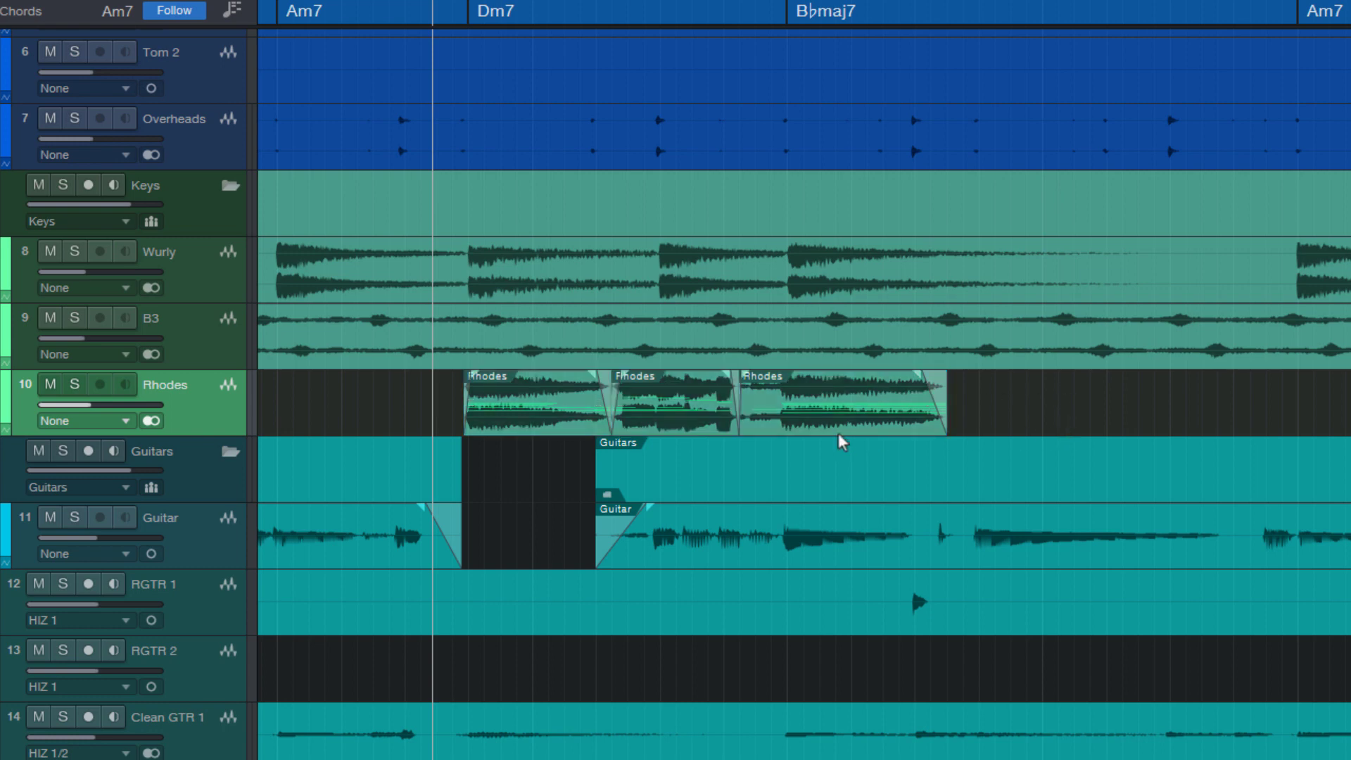
{"action": "left_click", "coordinate": [840, 401]}
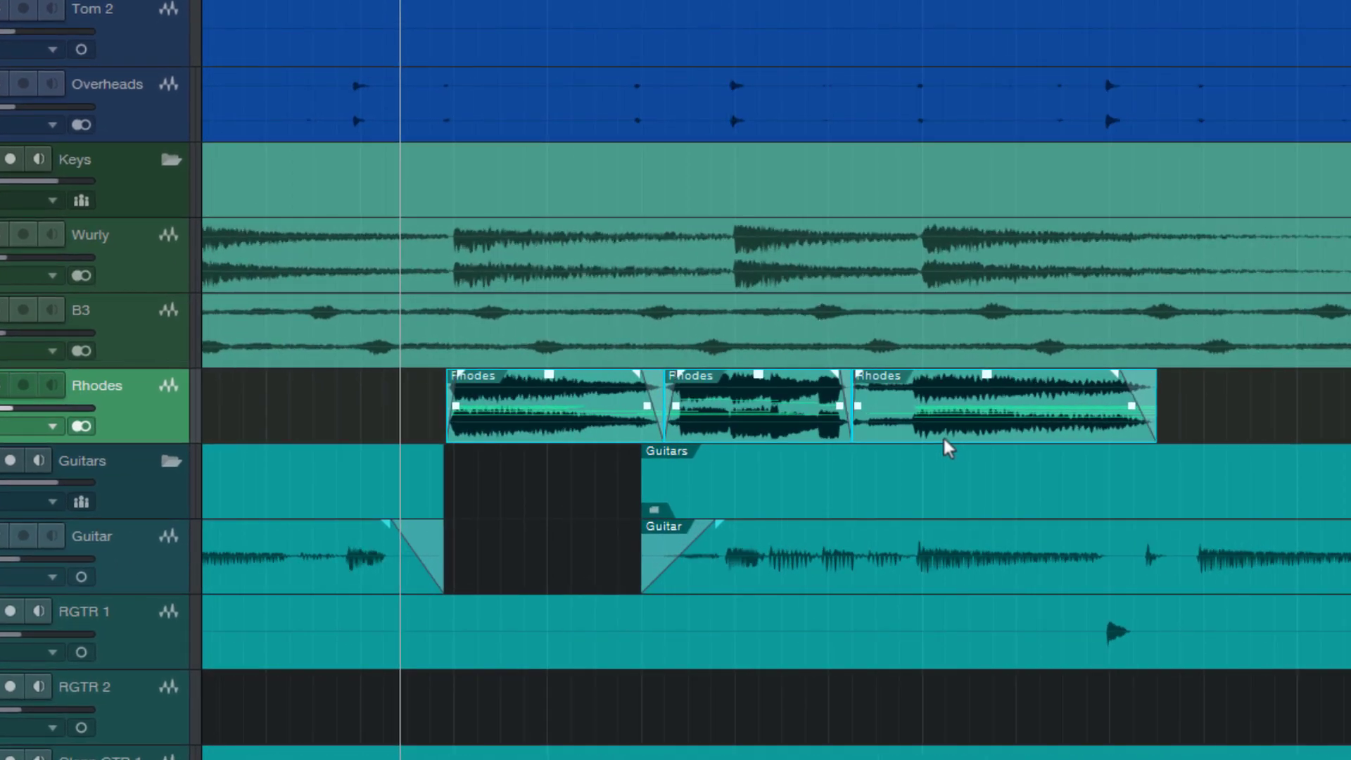
{"action": "key", "text": "g"}
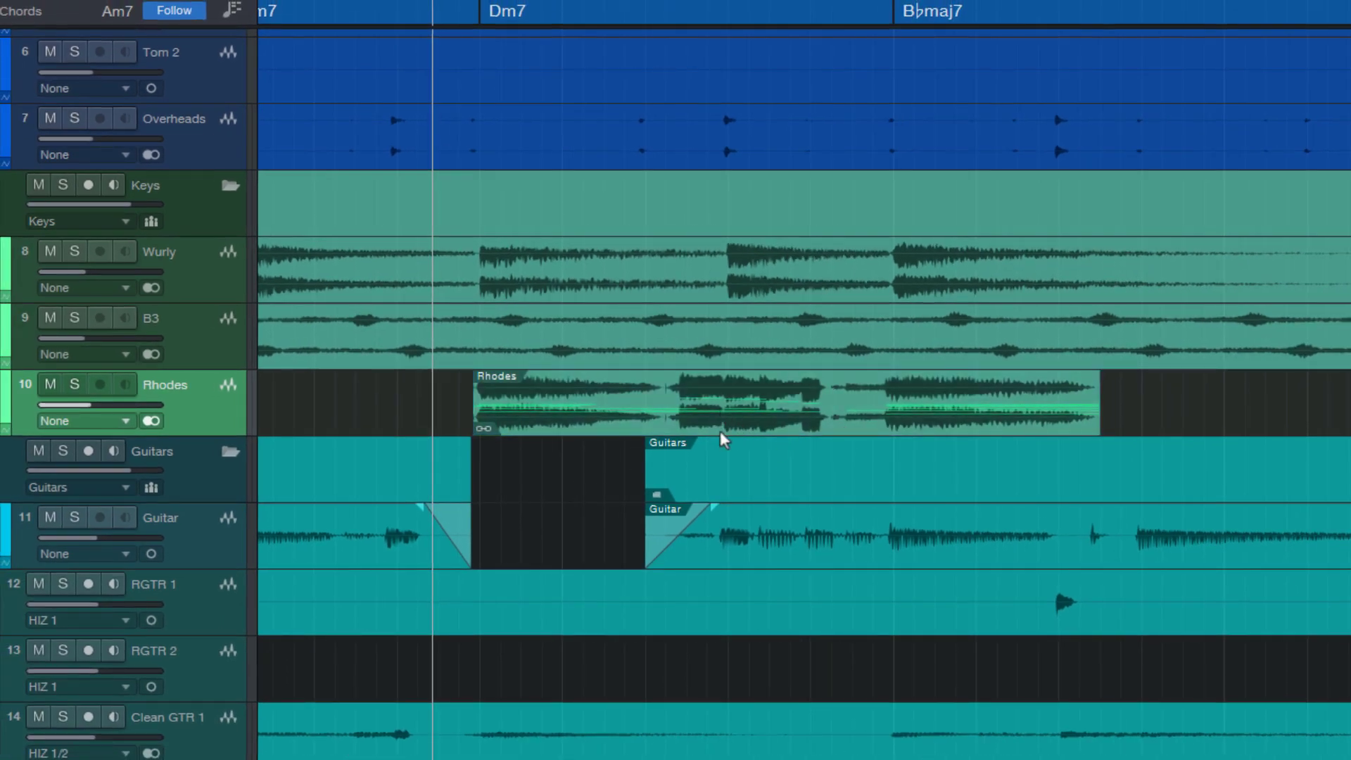
Step: Bring the merged Rhodes part into the audio editor, showing its three original sections
{"action": "scroll", "scroll_direction": "down", "scroll_amount": 3}
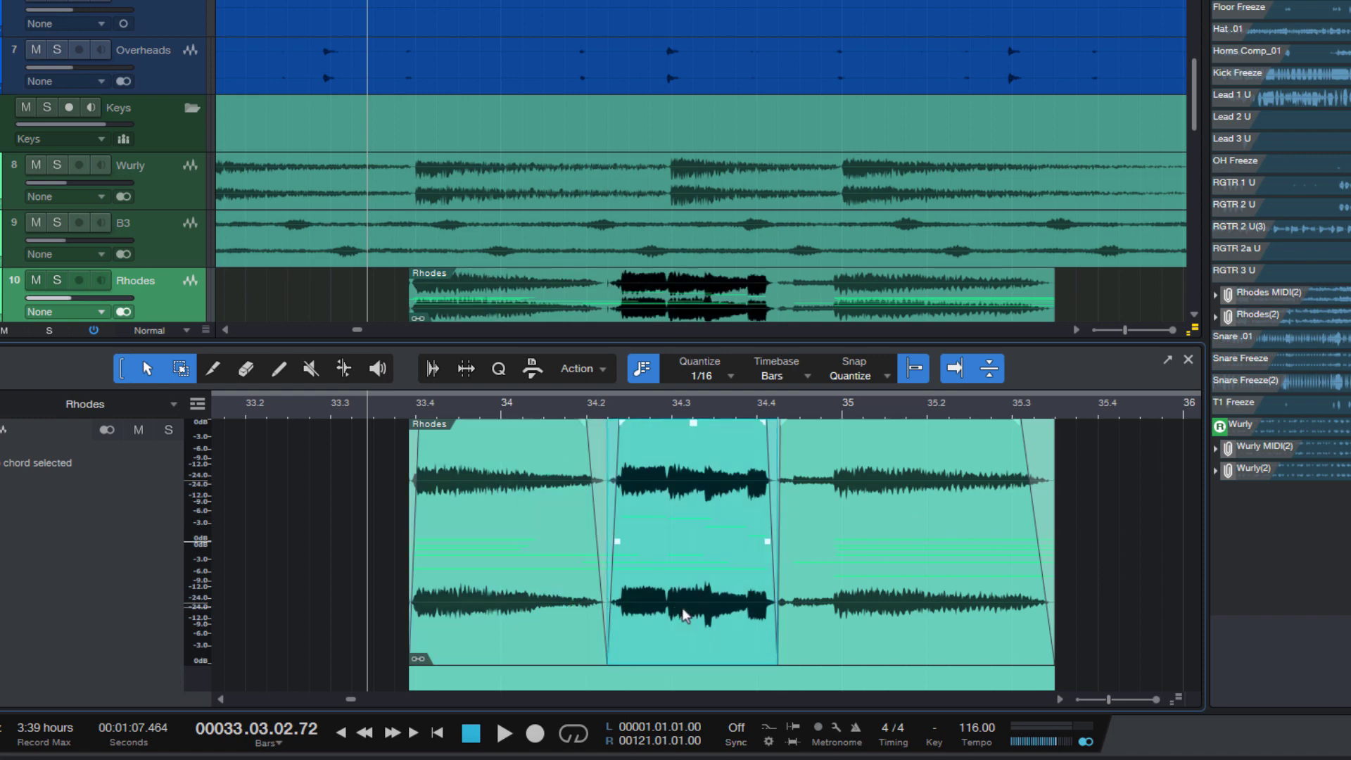
Step: Drag the middle Rhodes event's gain handle down so it plays quieter, dismissing its context menu unchanged
{"action": "left_click_drag", "start_coordinate": [693, 424], "coordinate": [695, 471]}
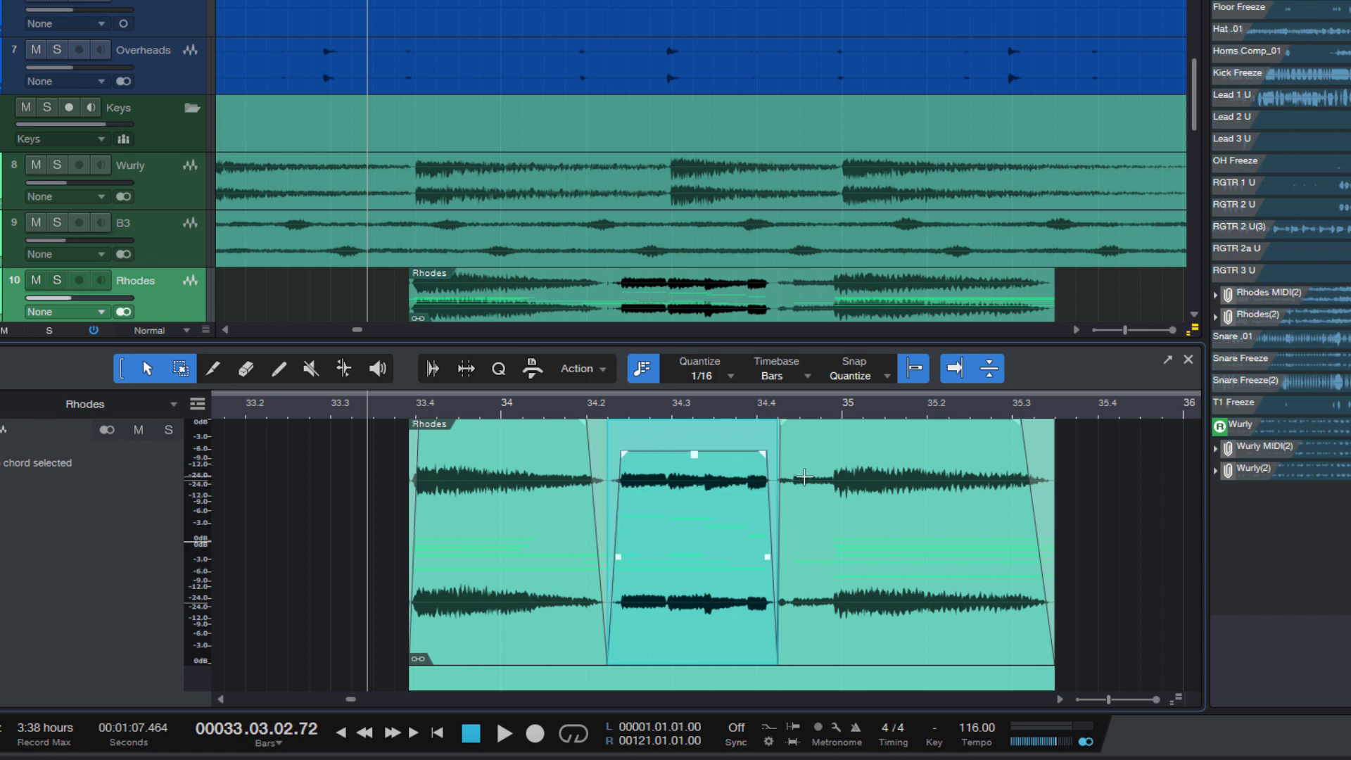
{"action": "right_click", "coordinate": [804, 477]}
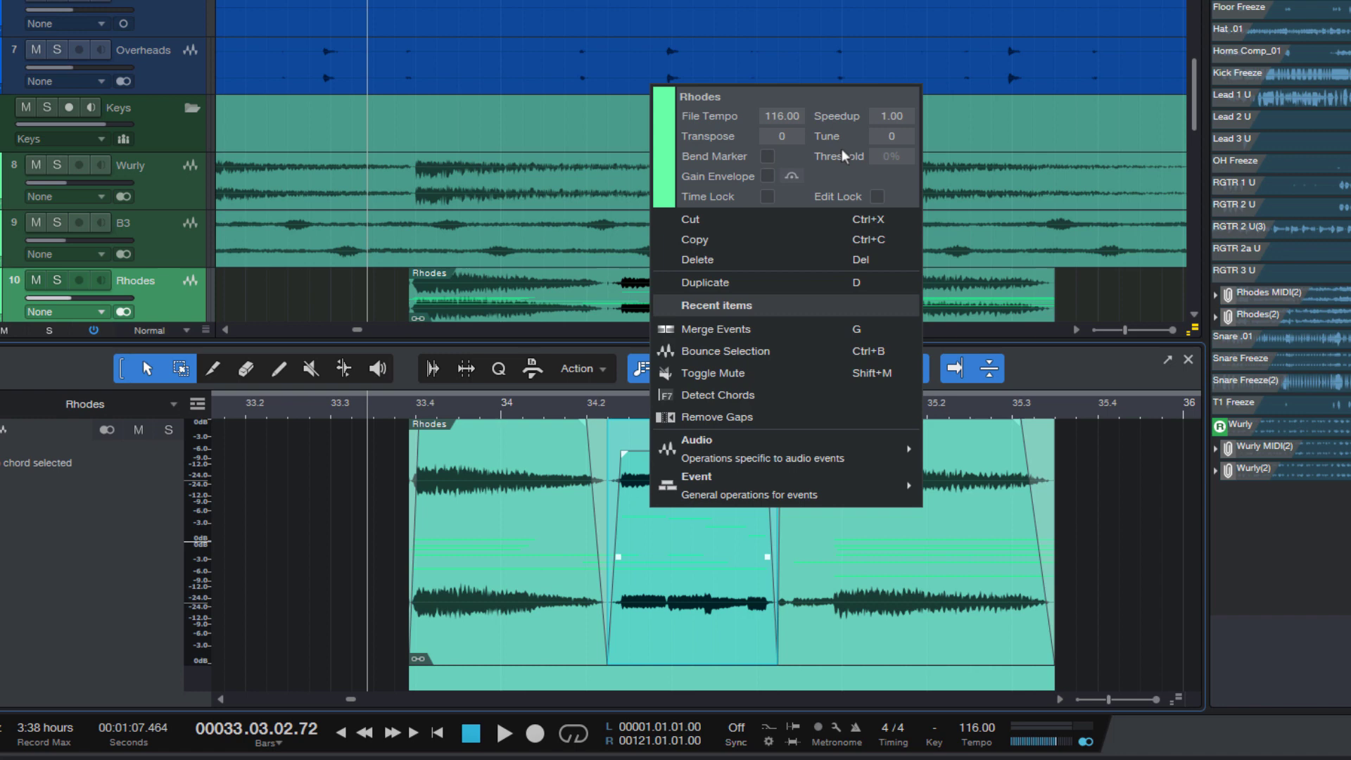
{"action": "left_click", "coordinate": [678, 251]}
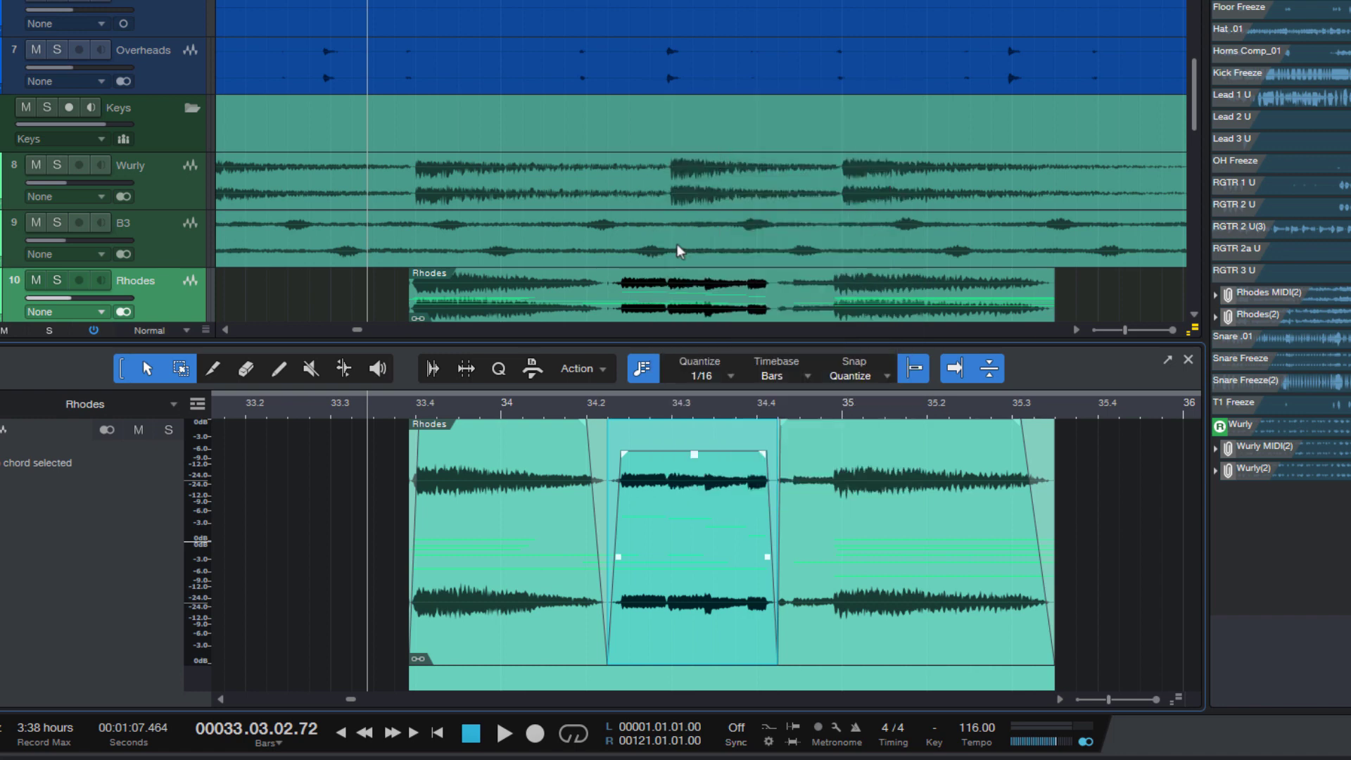
{"action": "scroll", "scroll_direction": "down", "scroll_amount": 3}
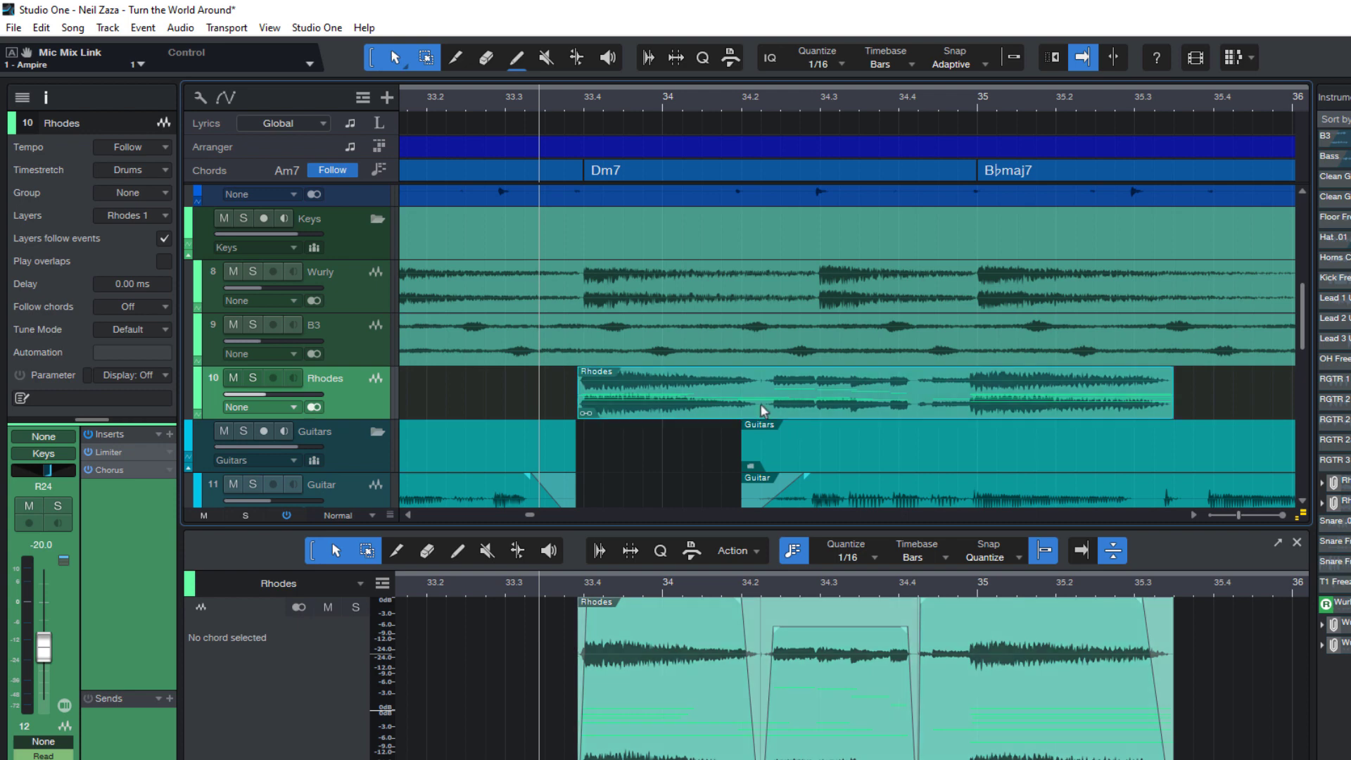
{"action": "mouse_move", "coordinate": [175, 40]}
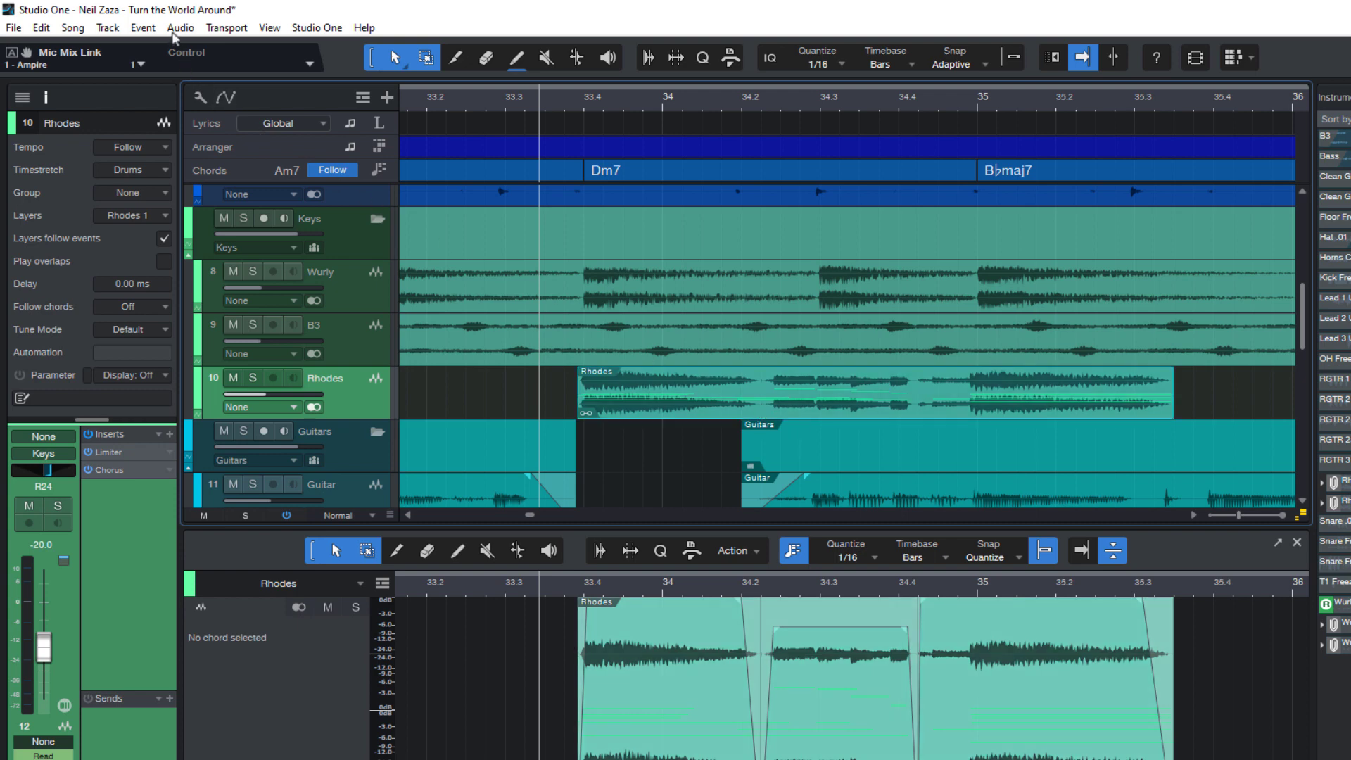
Step: Dissolve the Rhodes audio part via Audio > Dissolve Audio Part and select the three resulting events
{"action": "left_click", "coordinate": [181, 27]}
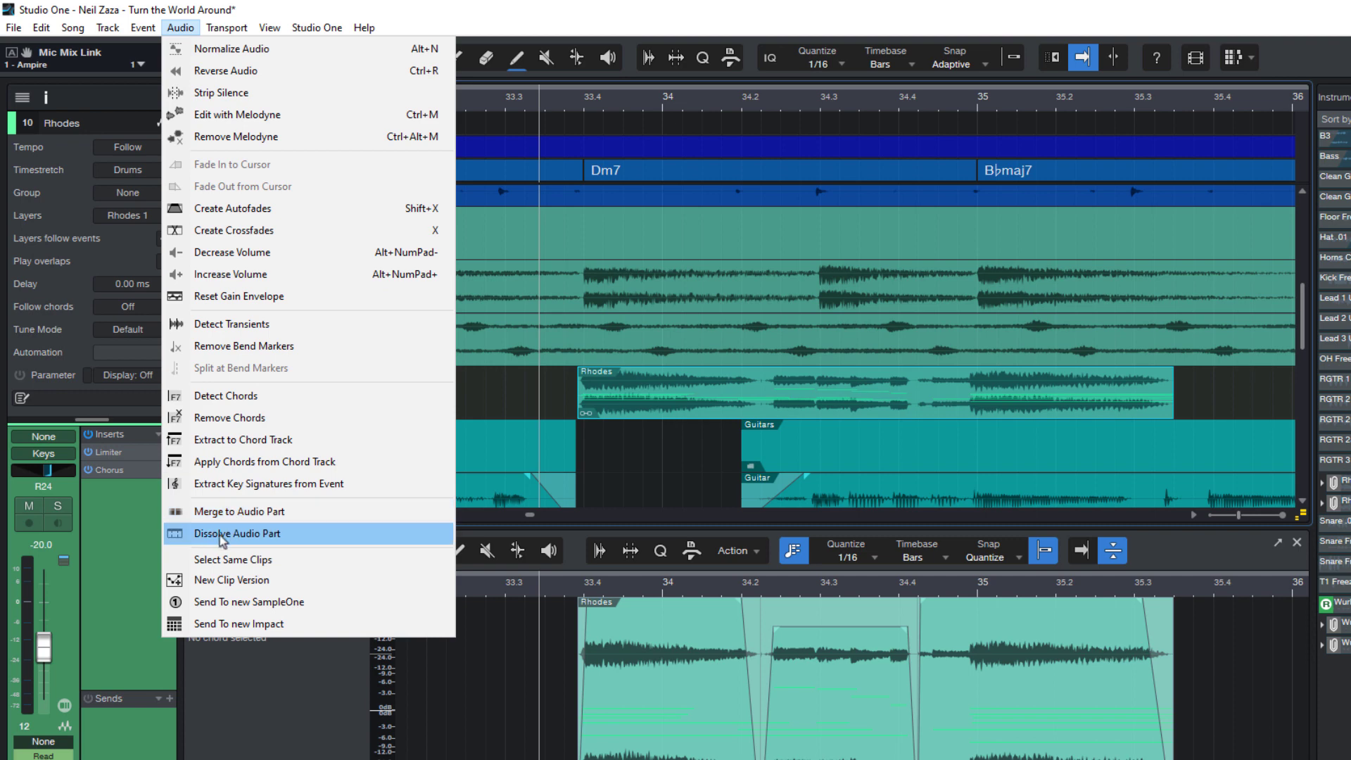
{"action": "left_click", "coordinate": [239, 533]}
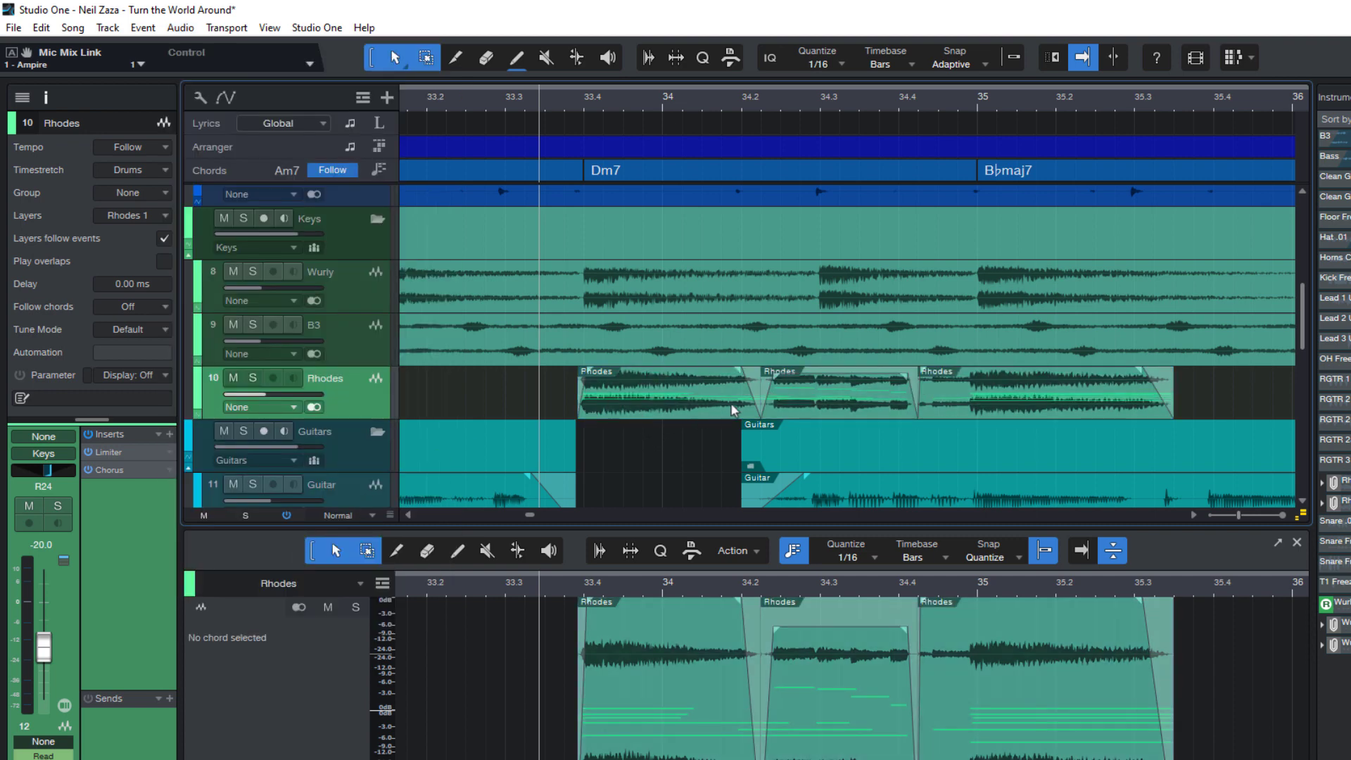
{"action": "left_click", "coordinate": [836, 388]}
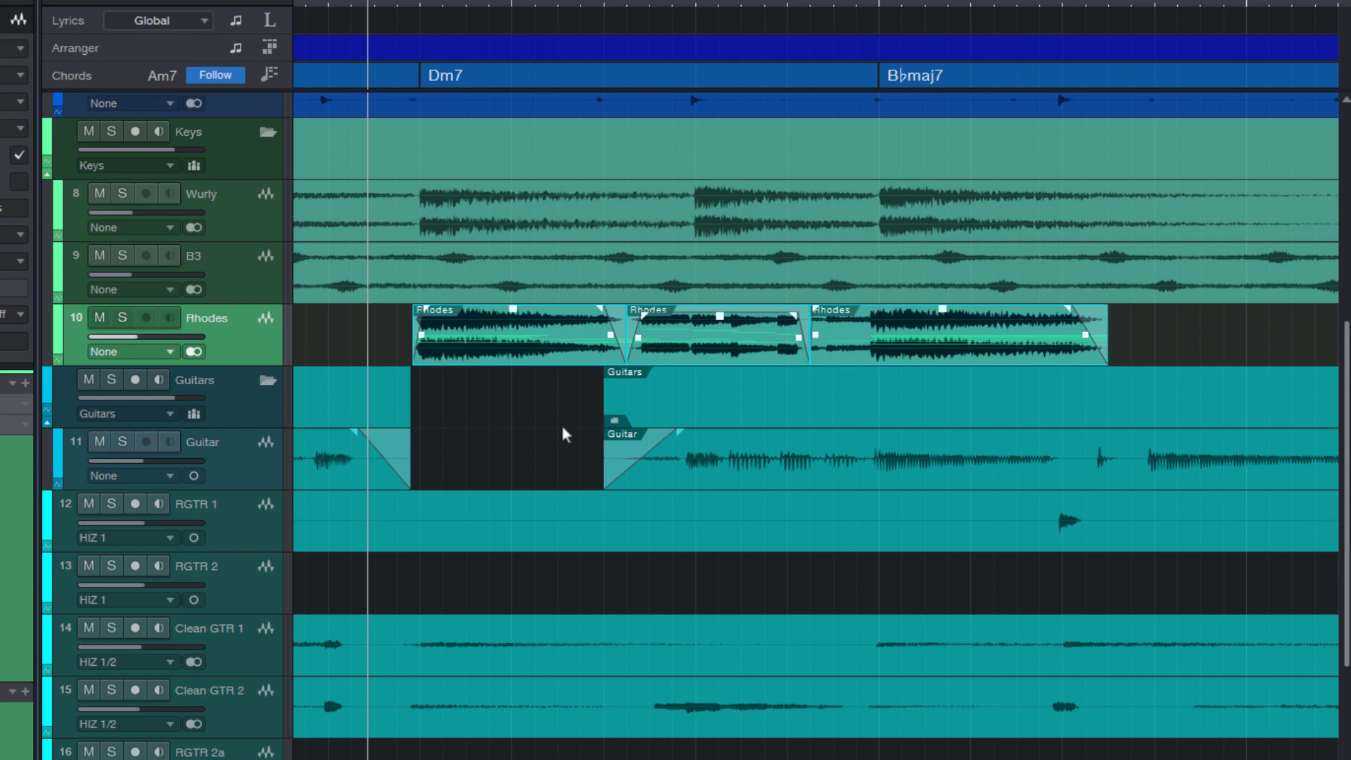
Step: Bounce the selected Rhodes events with Cmd+B into a single 'Rhodes(3)' event with the quieter middle baked in
{"action": "key", "text": "cmd+b"}
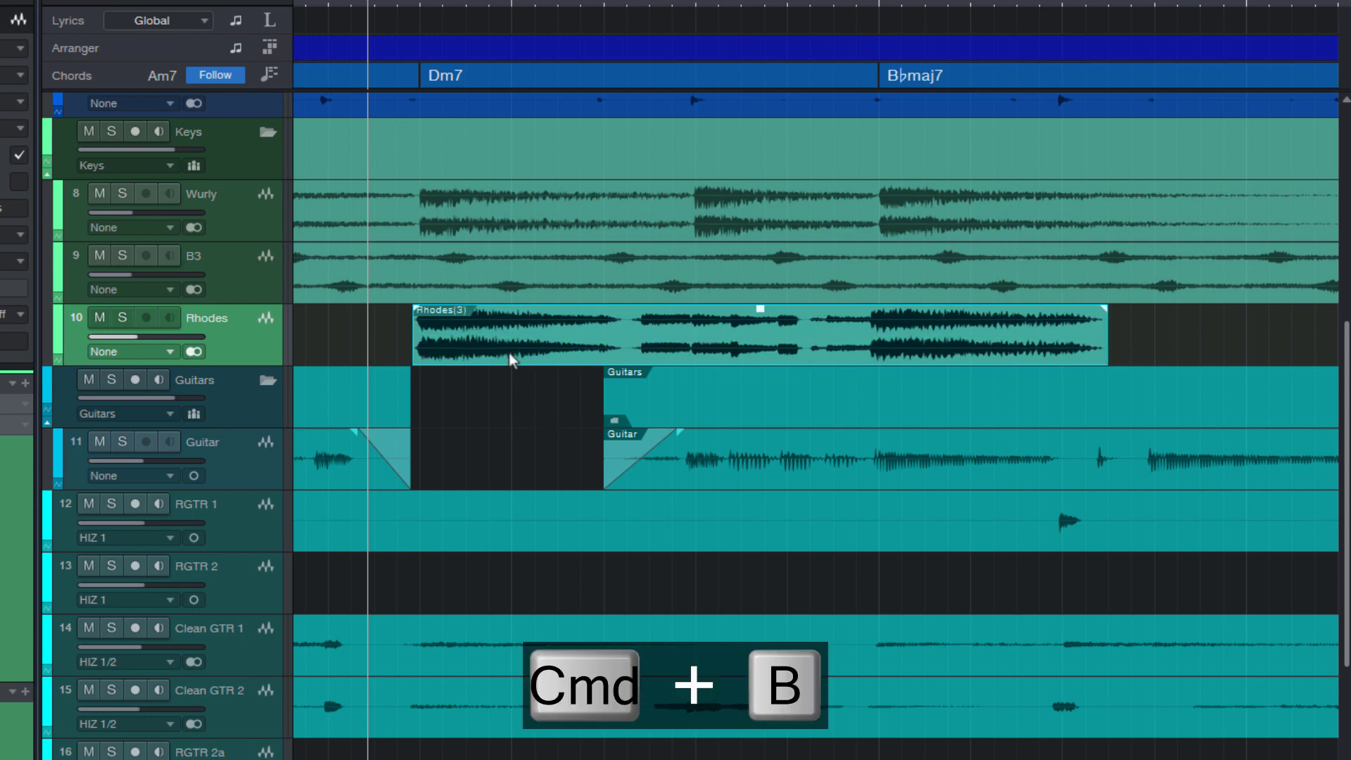
{"action": "key", "text": "cmd+b"}
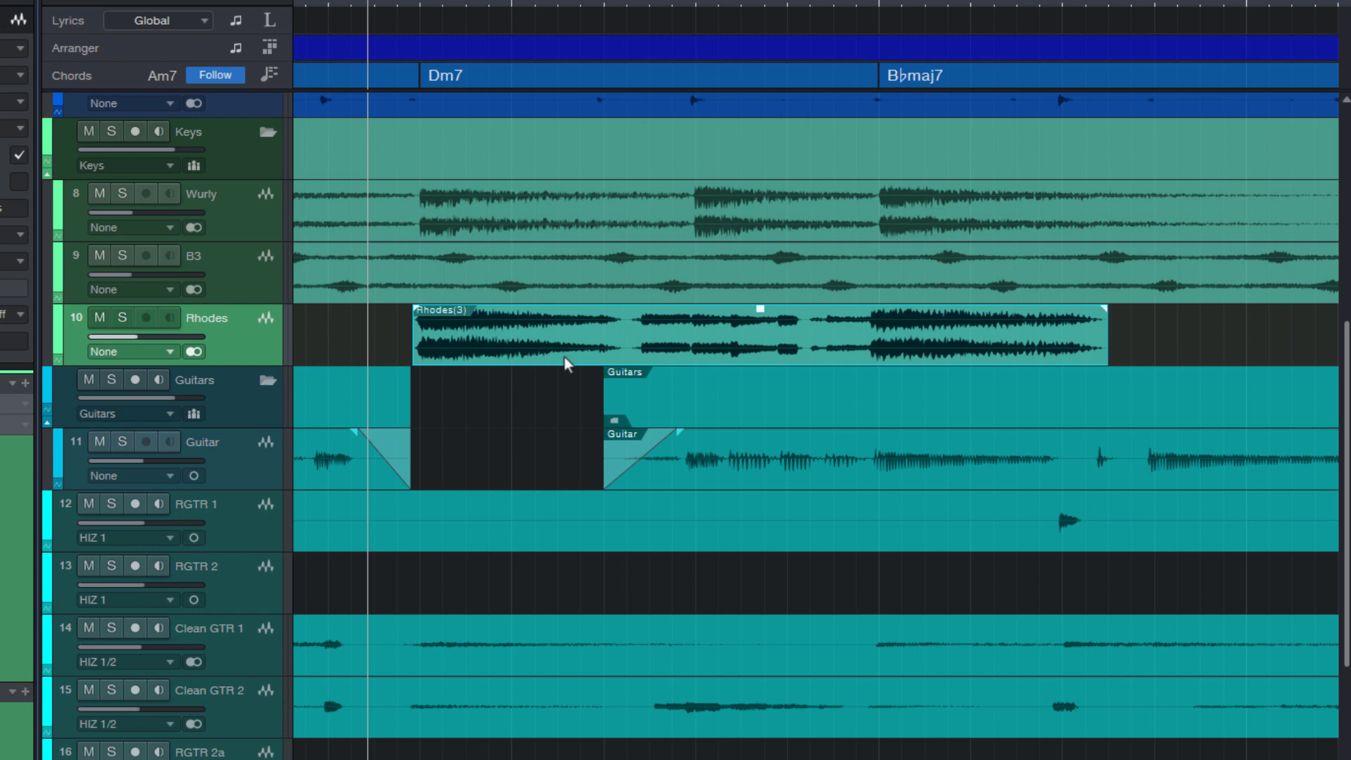
{"action": "mouse_move", "coordinate": [1106, 314]}
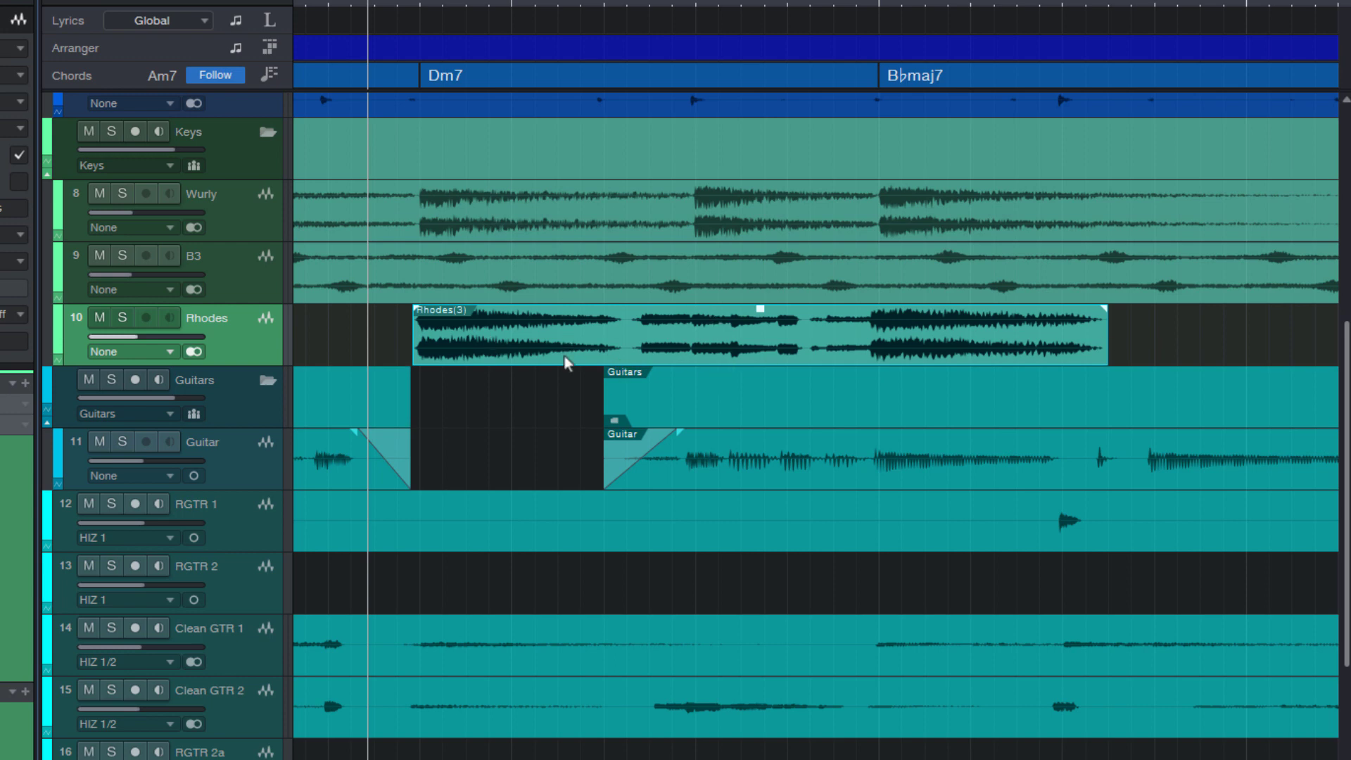
{"action": "mouse_move", "coordinate": [592, 354]}
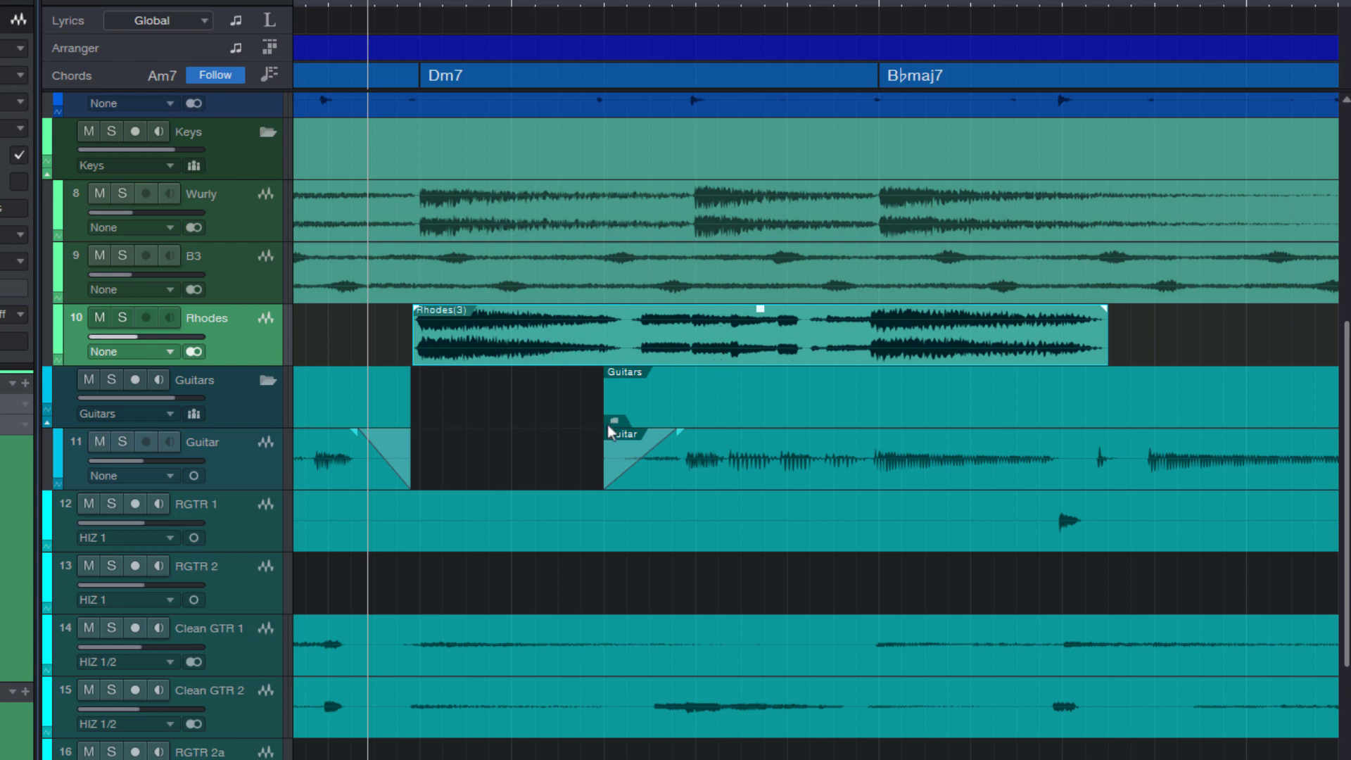
{"action": "mouse_move", "coordinate": [561, 420]}
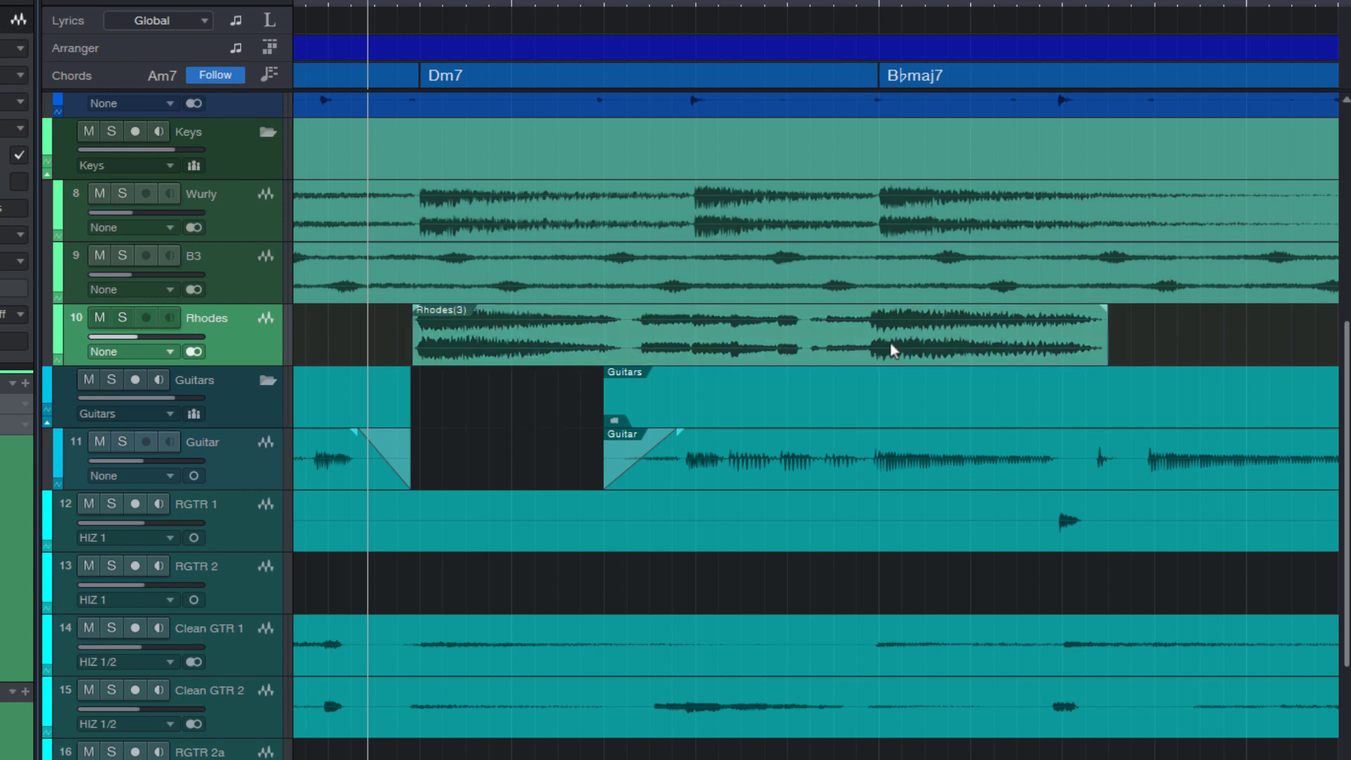
{"action": "mouse_move", "coordinate": [483, 369]}
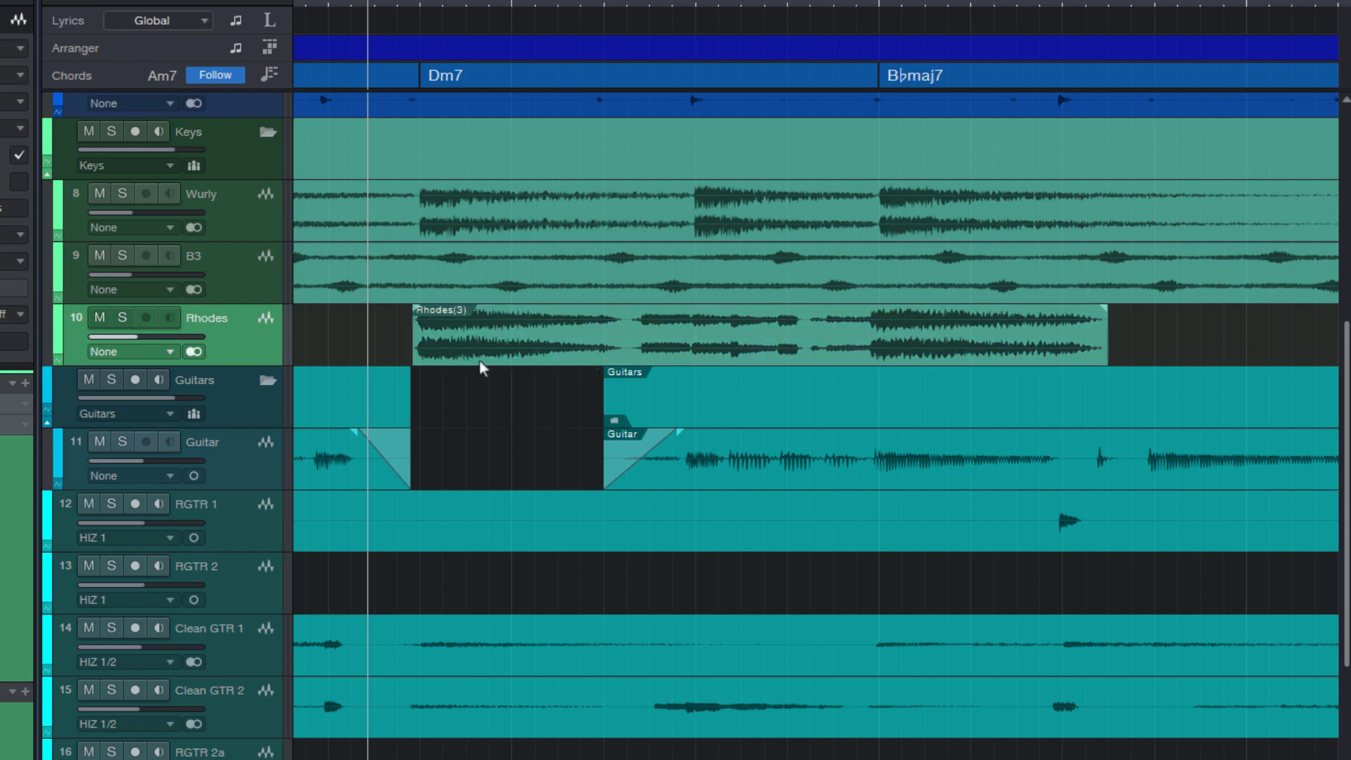
{"action": "scroll", "scroll_direction": "down", "scroll_amount": 3}
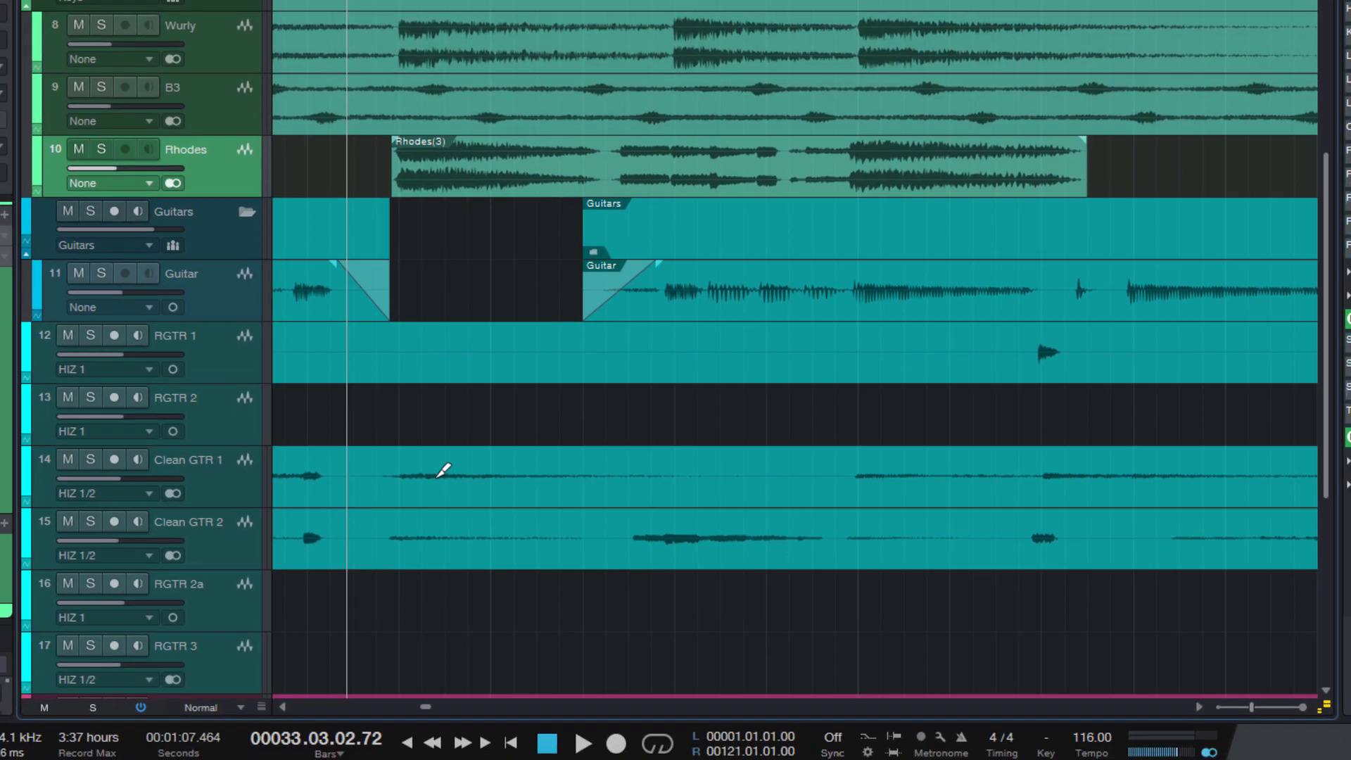
{"action": "left_click", "coordinate": [113, 447]}
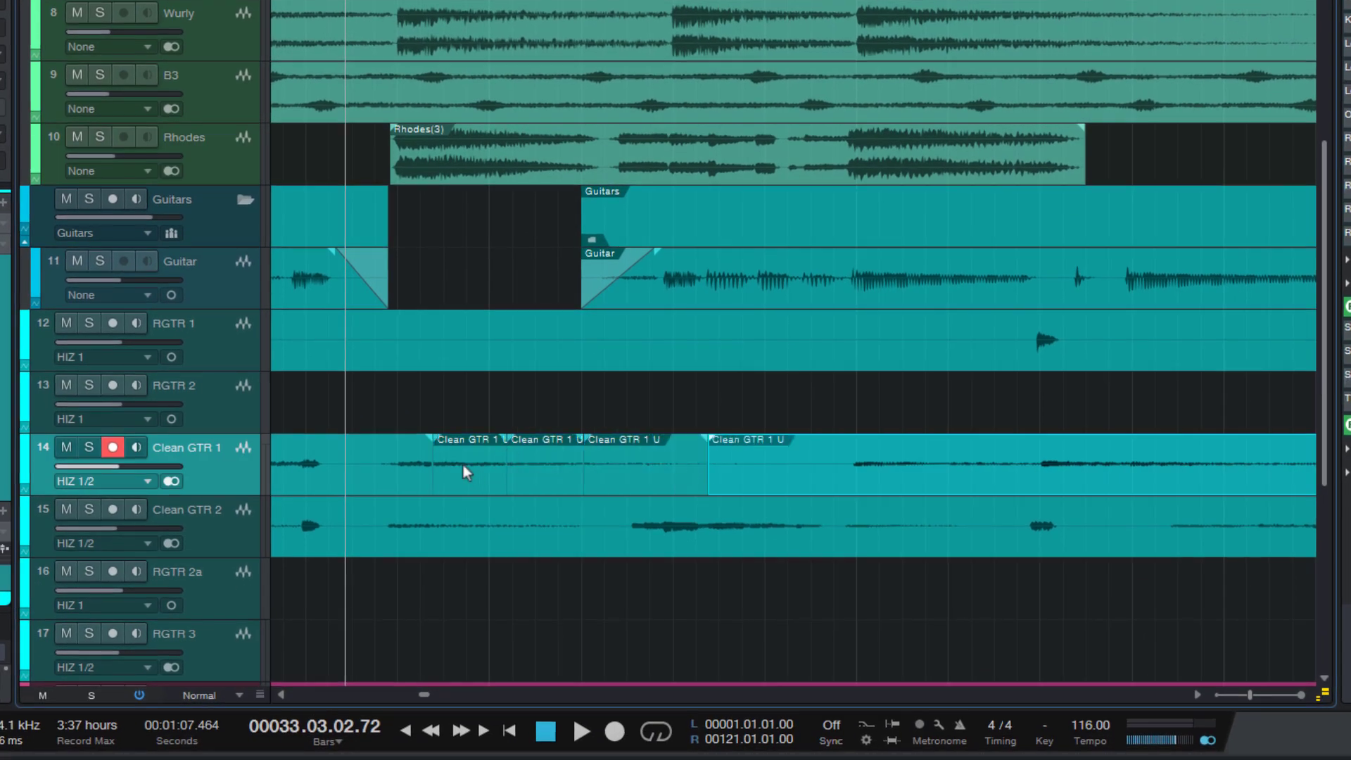